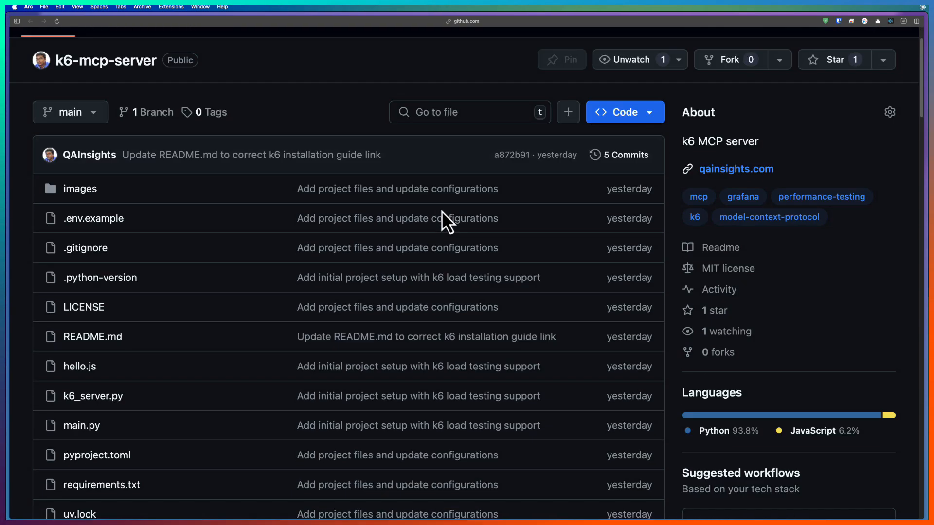
Show the Developer settings listing jmeter, k6 and locust, and reveal claude_desktop_config.json in Finder.
{"action": "scroll", "scroll_direction": "down", "scroll_amount": 3}
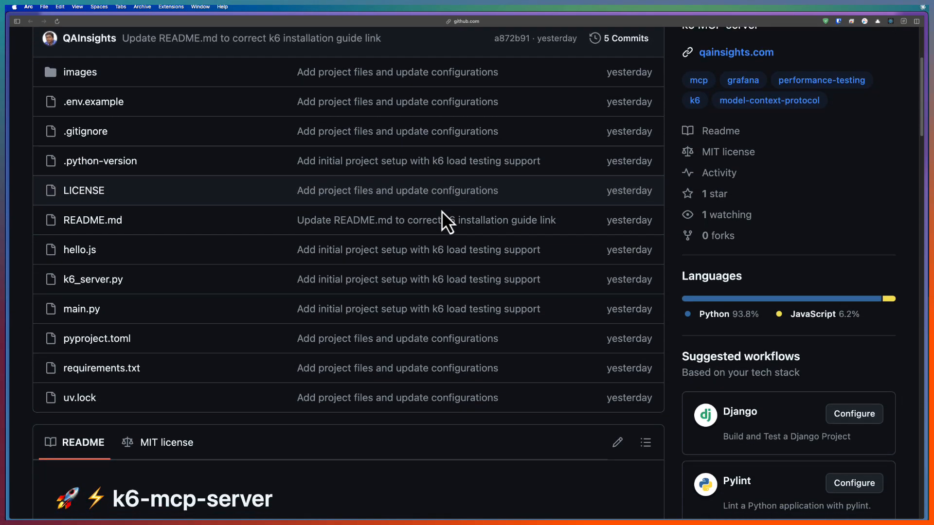
{"action": "scroll", "scroll_direction": "down", "scroll_amount": 3}
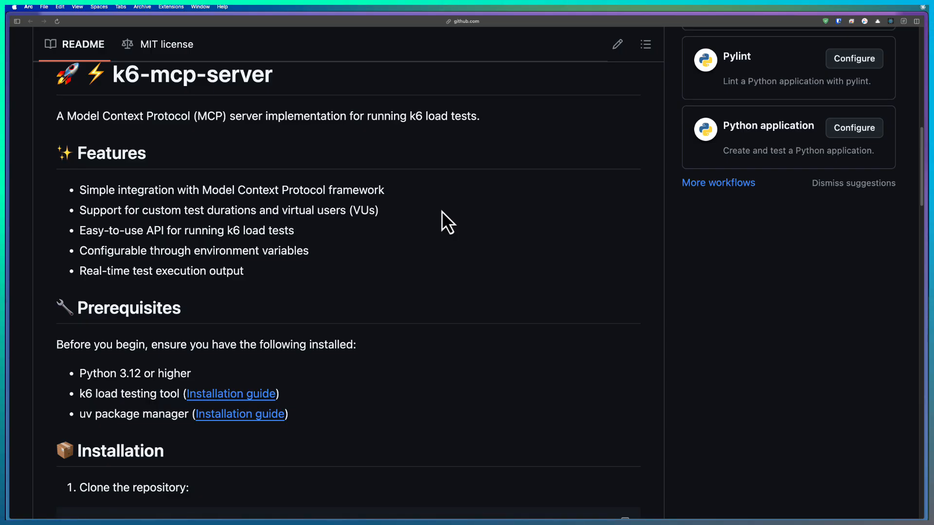
{"action": "scroll", "scroll_direction": "down", "scroll_amount": 3}
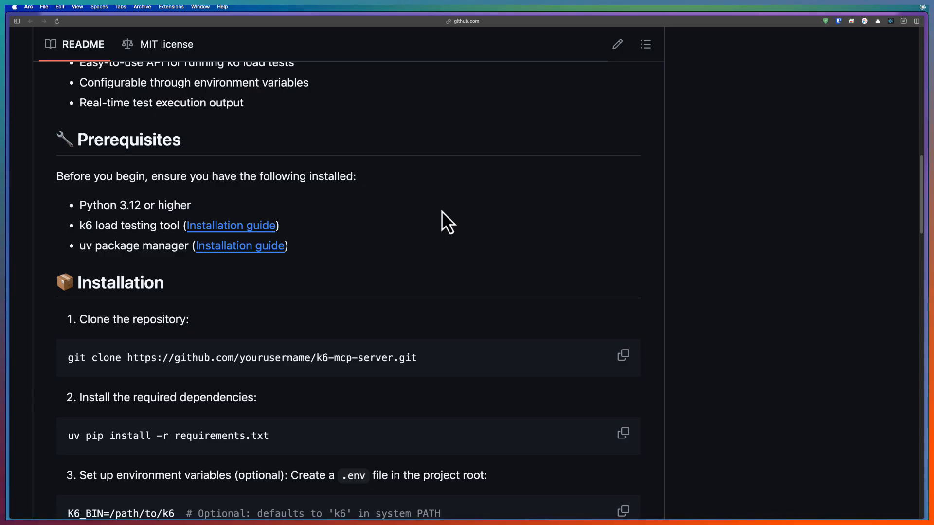
{"action": "scroll", "scroll_direction": "up", "scroll_amount": 3}
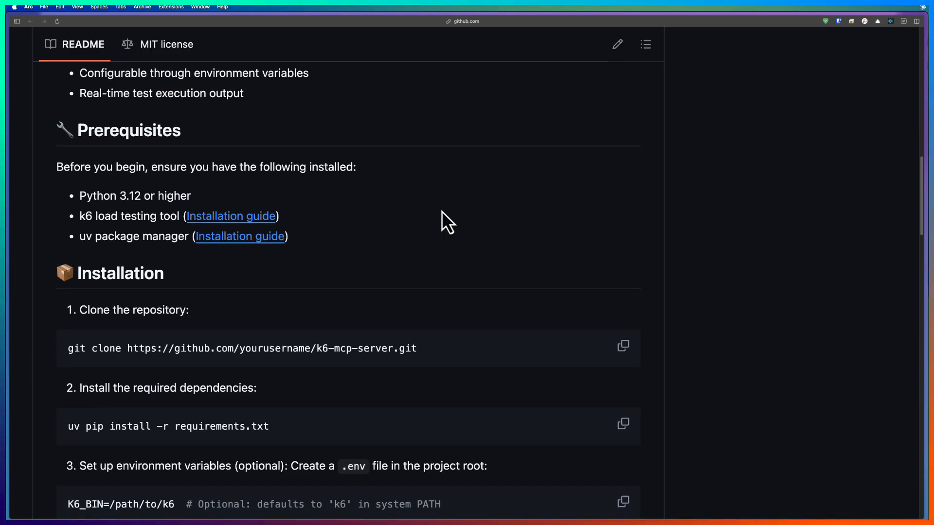
{"action": "scroll", "scroll_direction": "down", "scroll_amount": 3}
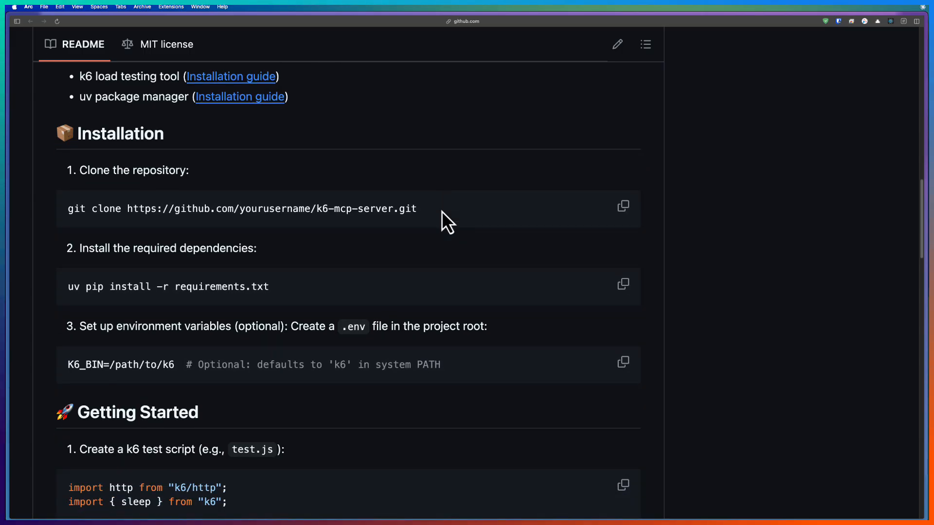
{"action": "scroll", "scroll_direction": "down", "scroll_amount": 3}
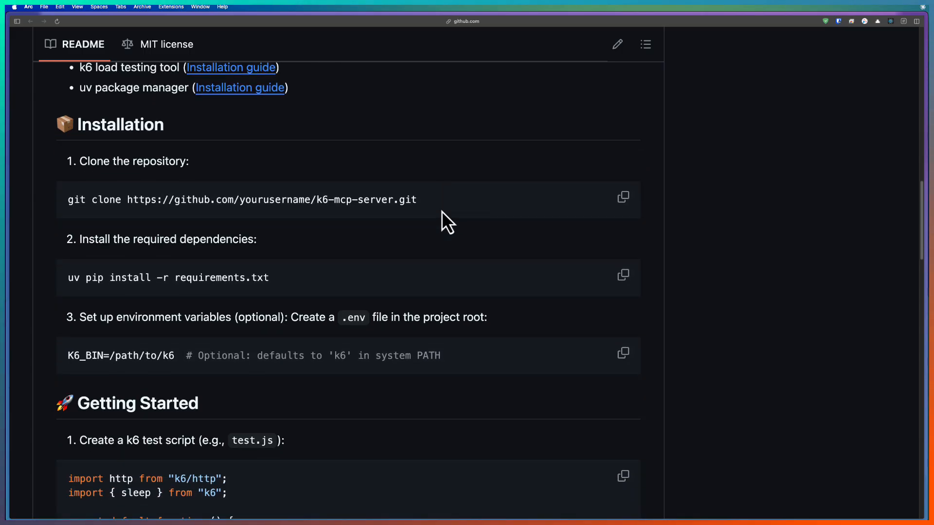
{"action": "scroll", "scroll_direction": "down", "scroll_amount": 3}
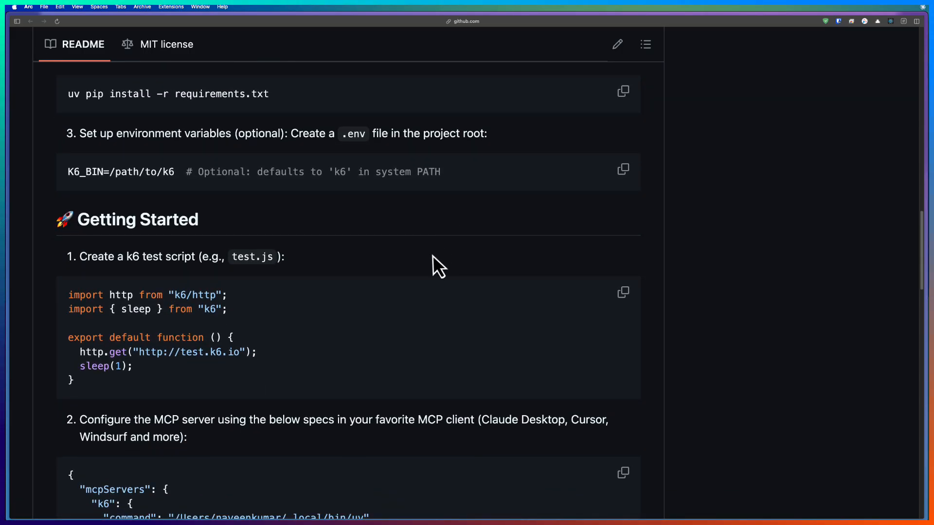
{"action": "mouse_move", "coordinate": [429, 299]}
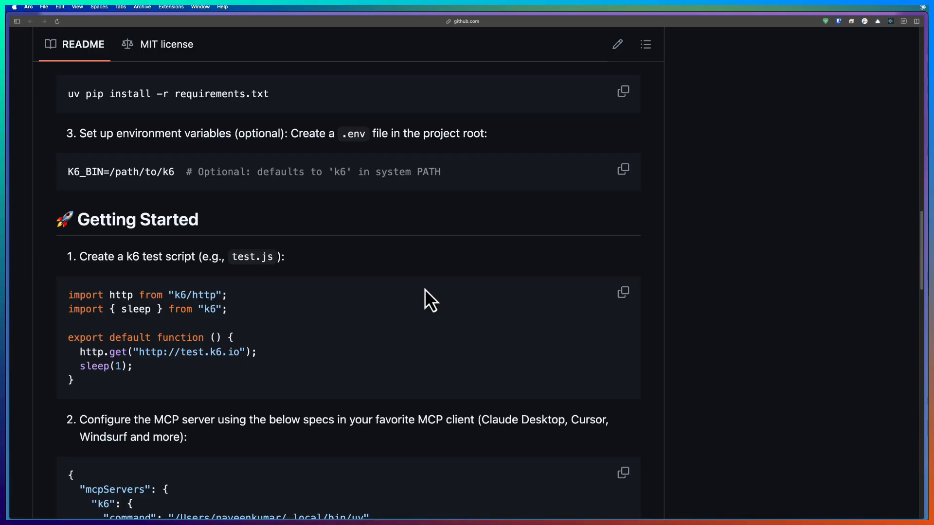
{"action": "scroll", "scroll_direction": "down", "scroll_amount": 3}
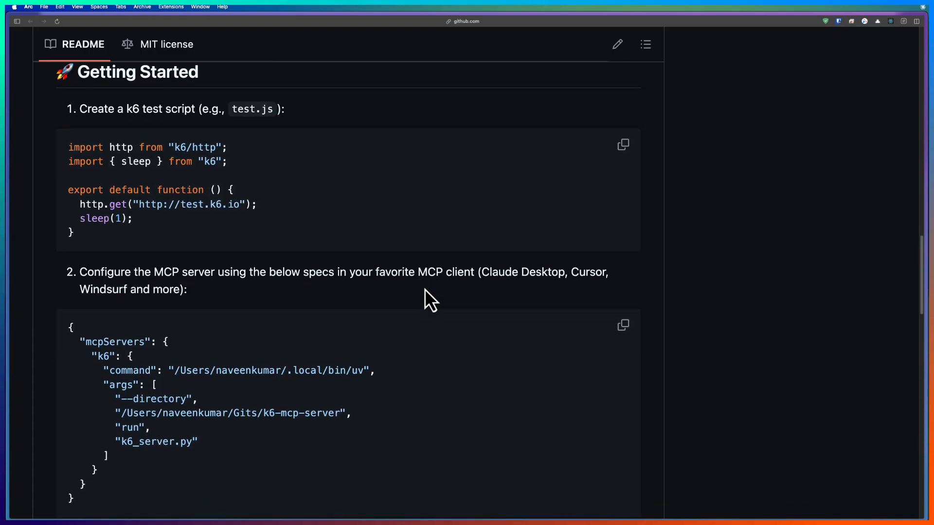
{"action": "scroll", "scroll_direction": "down", "scroll_amount": 3}
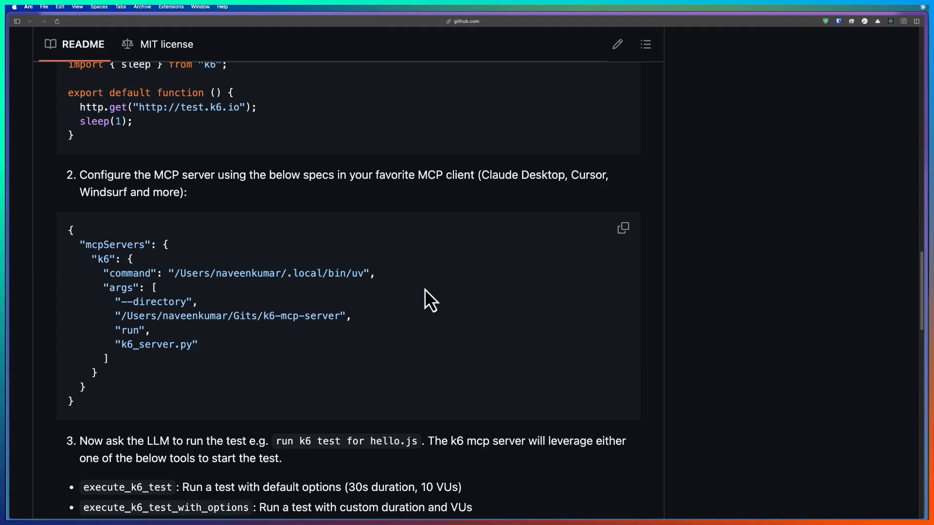
{"action": "scroll", "scroll_direction": "down", "scroll_amount": 3}
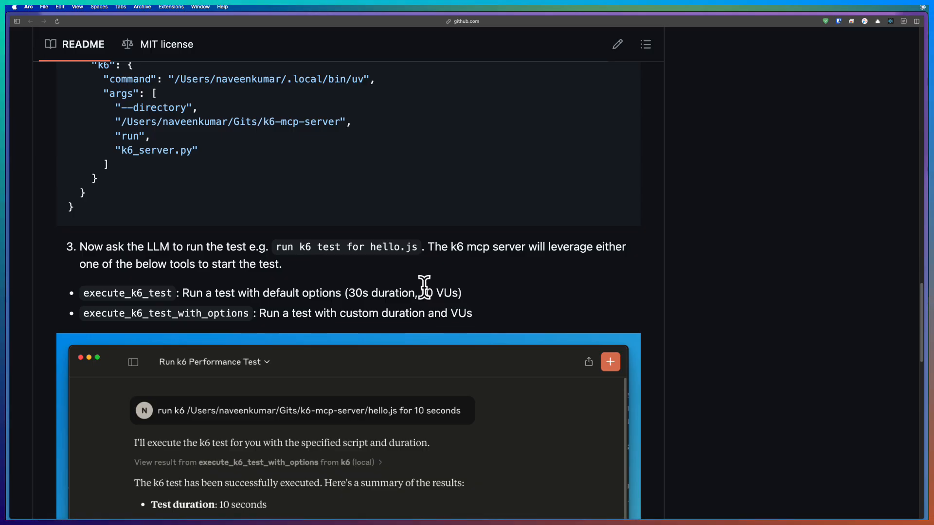
{"action": "scroll", "scroll_direction": "down", "scroll_amount": 3}
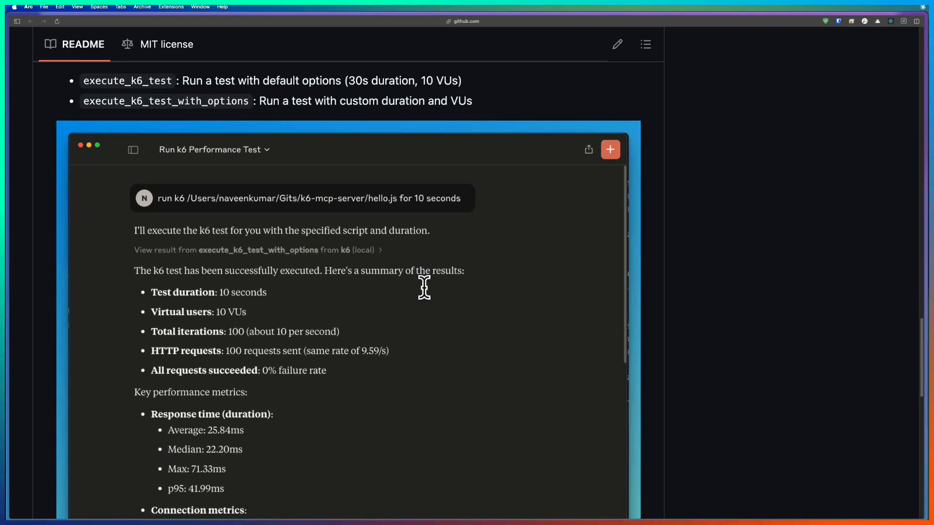
{"action": "scroll", "scroll_direction": "down", "scroll_amount": 3}
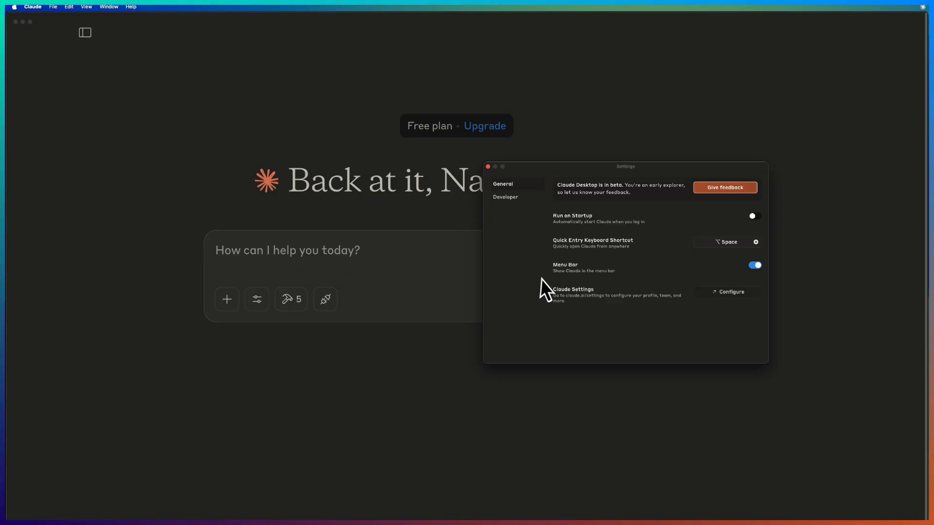
{"action": "mouse_move", "coordinate": [507, 209]}
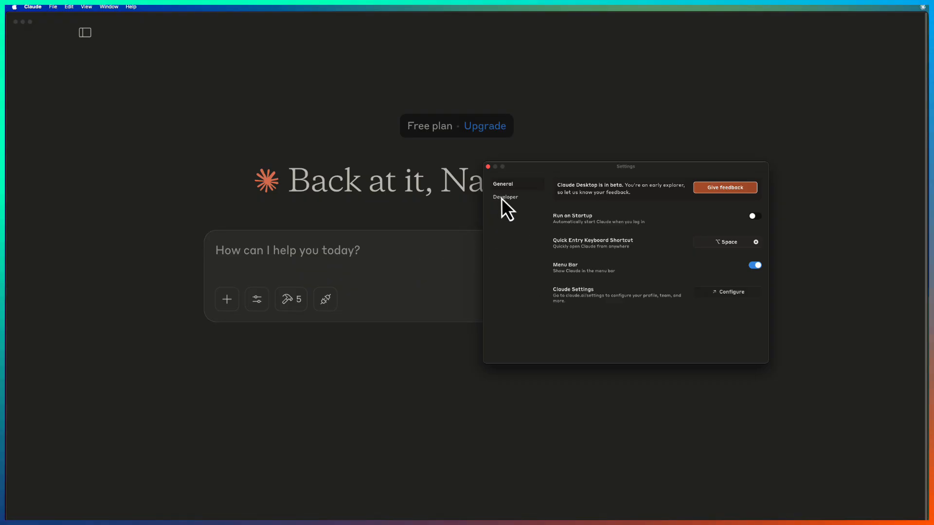
{"action": "left_click", "coordinate": [505, 197]}
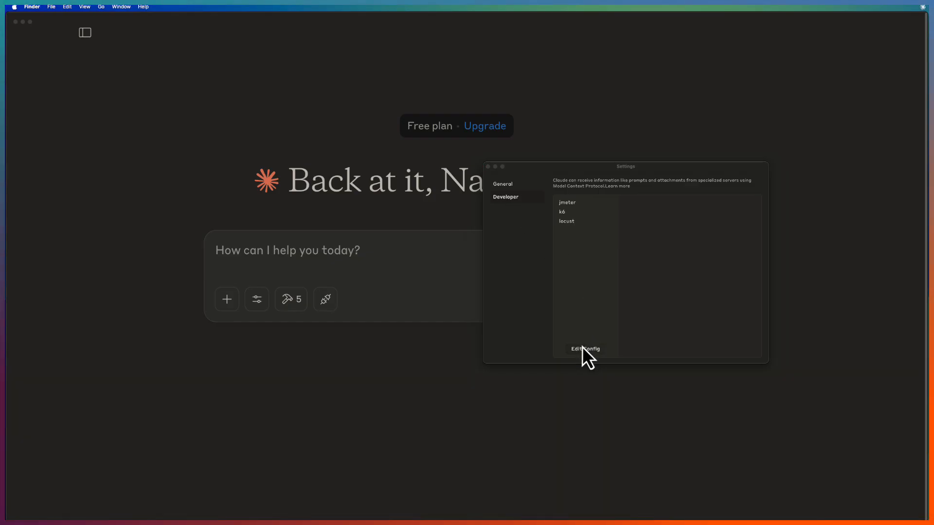
{"action": "left_click", "coordinate": [584, 348]}
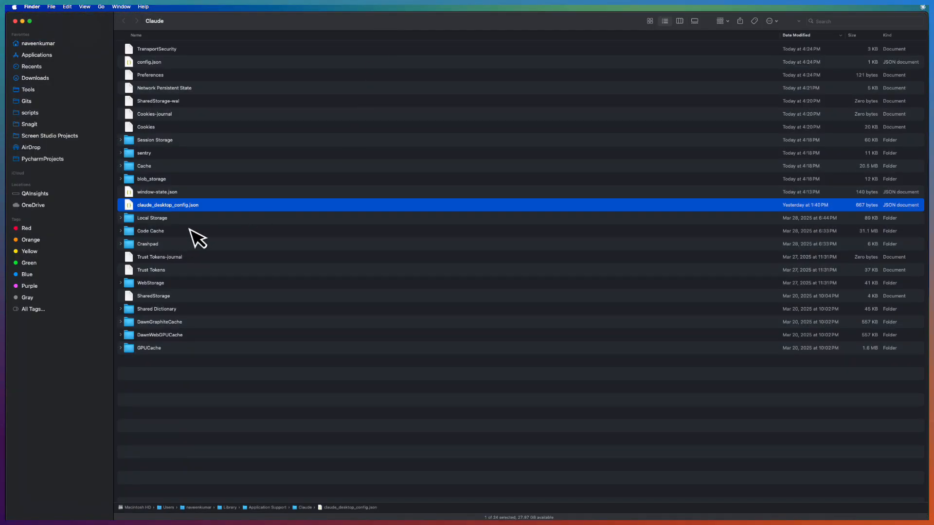
Open claude_desktop_config.json from its Finder folder.
{"action": "right_click", "coordinate": [167, 205]}
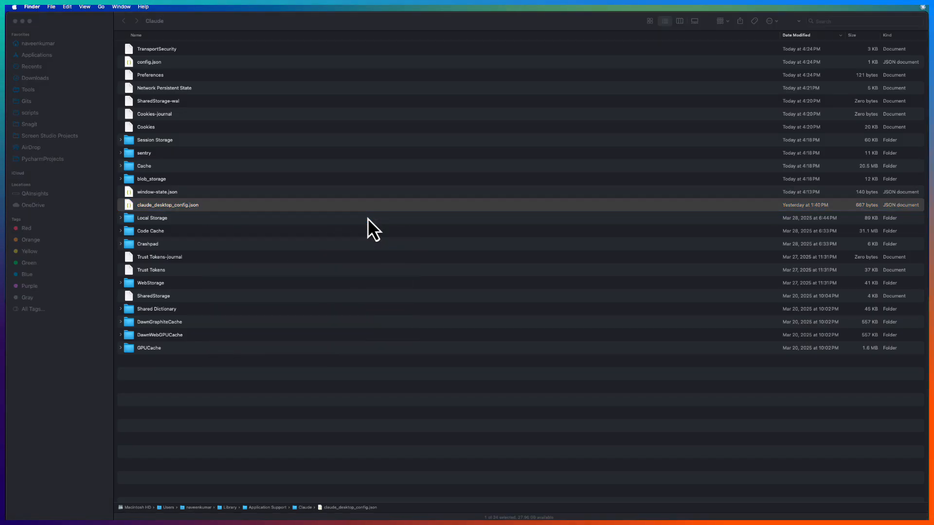
{"action": "double_click", "coordinate": [167, 205]}
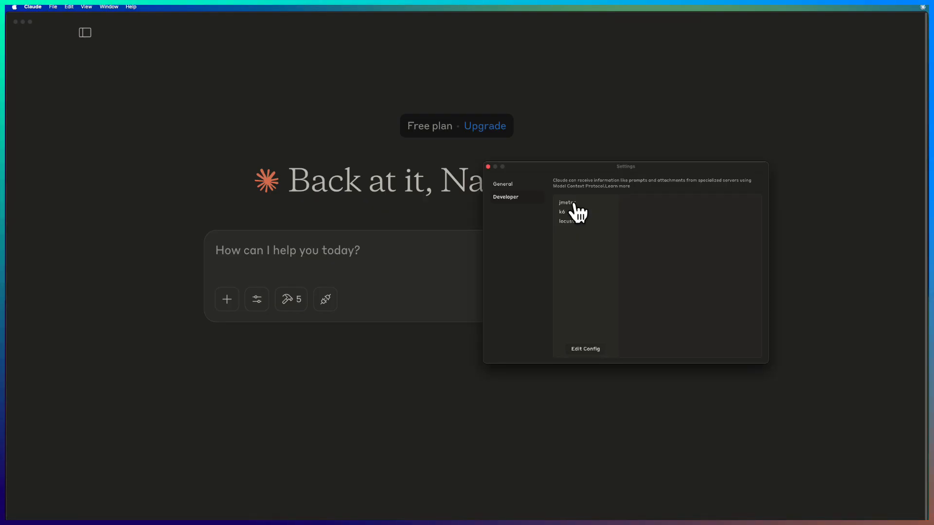
Select k6 in the server list to see its running status, command and arguments.
{"action": "left_click", "coordinate": [561, 212]}
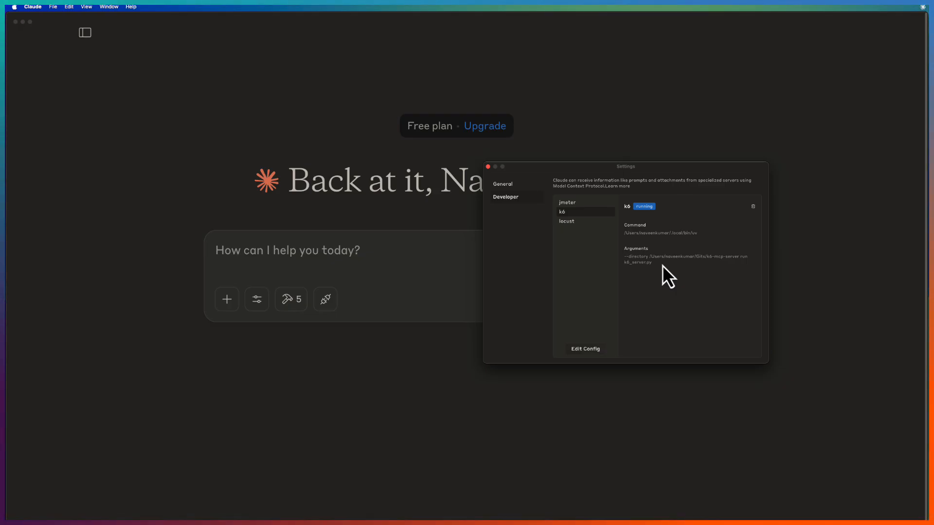
{"action": "mouse_move", "coordinate": [593, 267]}
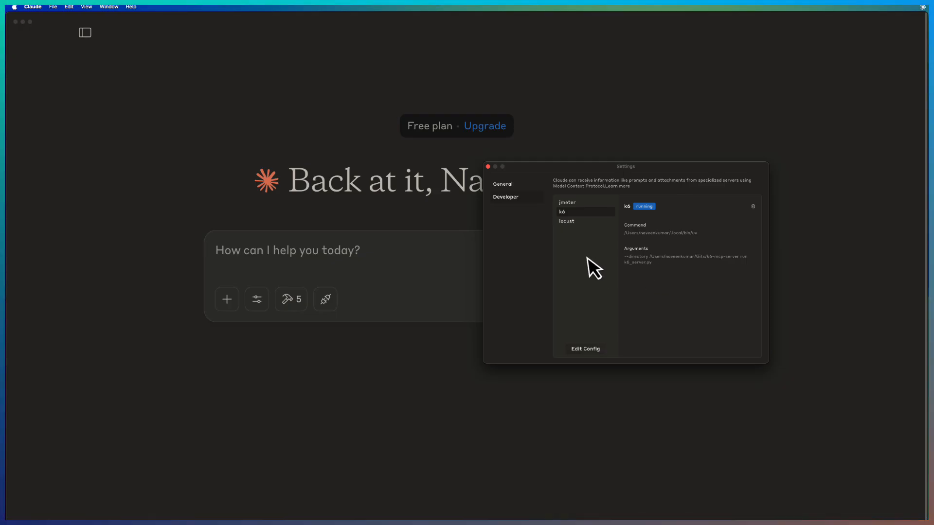
{"action": "mouse_move", "coordinate": [668, 314]}
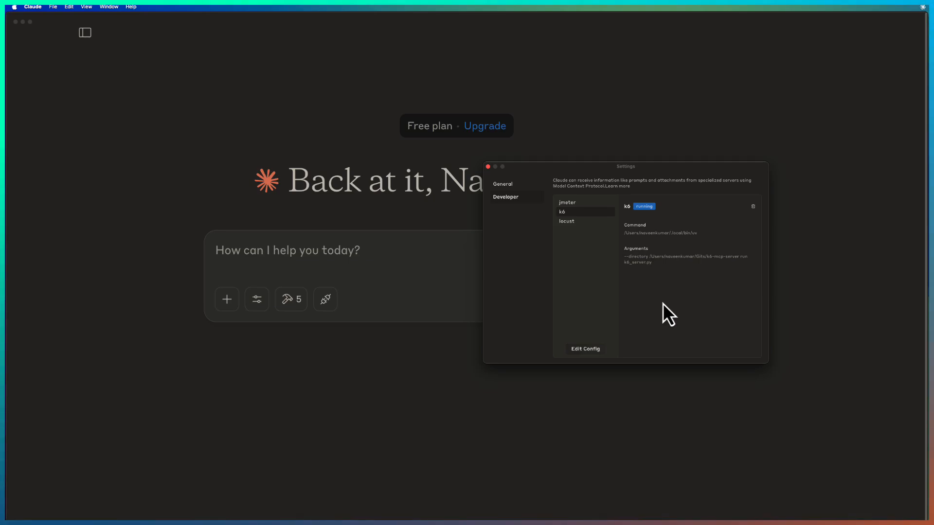
{"action": "mouse_move", "coordinate": [562, 280]}
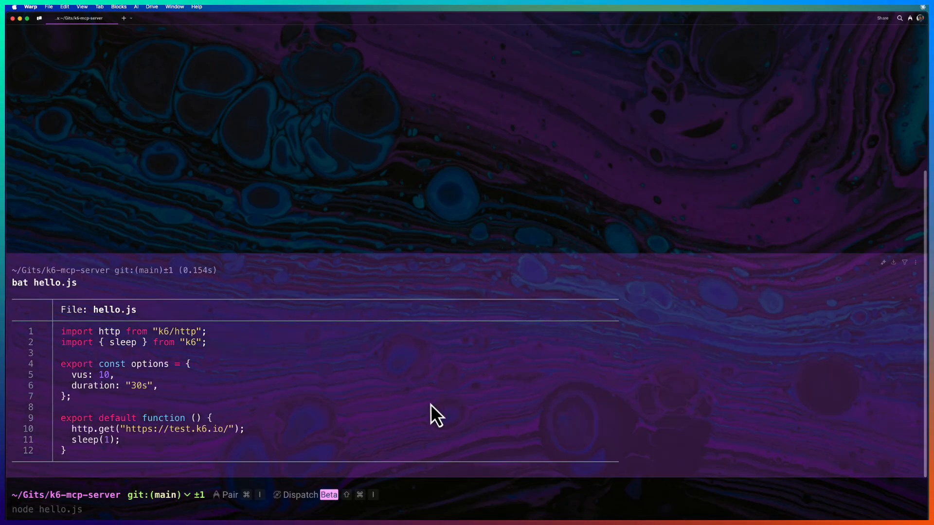
{"action": "mouse_move", "coordinate": [297, 376]}
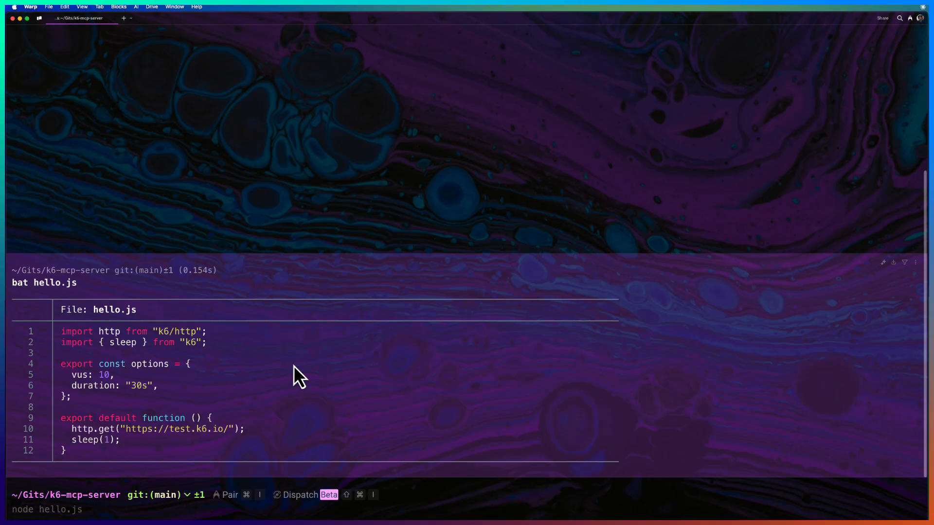
{"action": "mouse_move", "coordinate": [273, 392]}
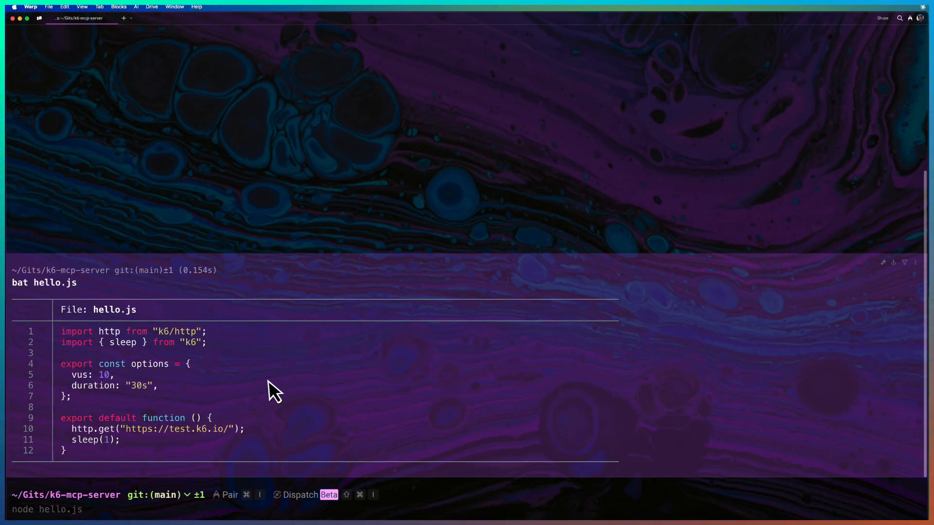
{"action": "mouse_move", "coordinate": [190, 448]}
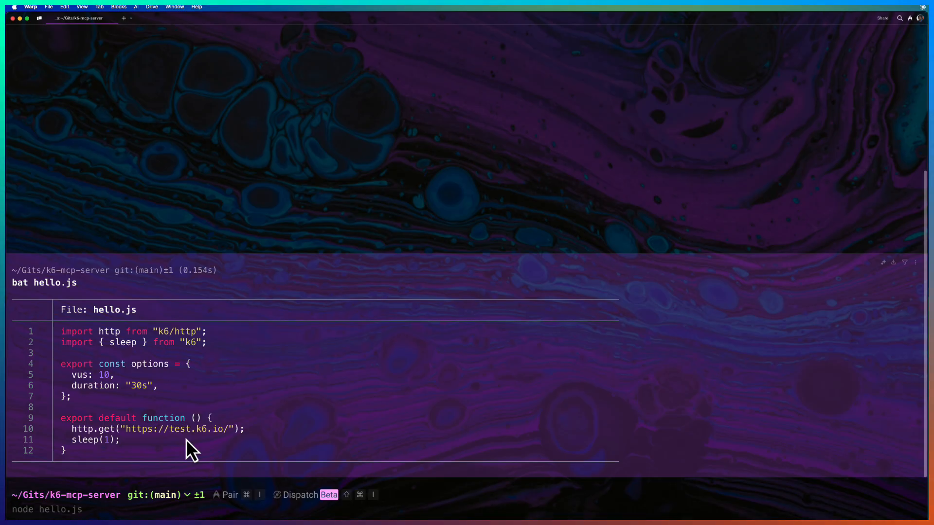
{"action": "mouse_move", "coordinate": [104, 294]}
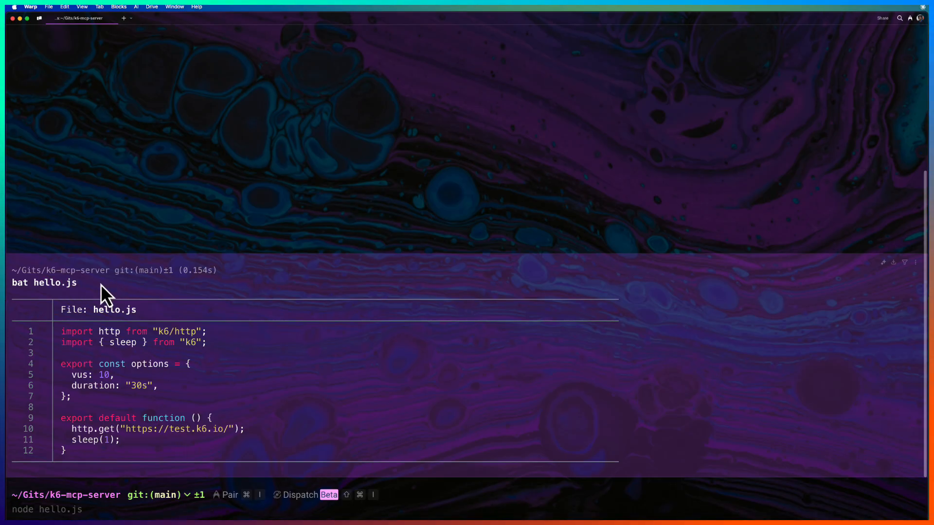
{"action": "mouse_move", "coordinate": [223, 299]}
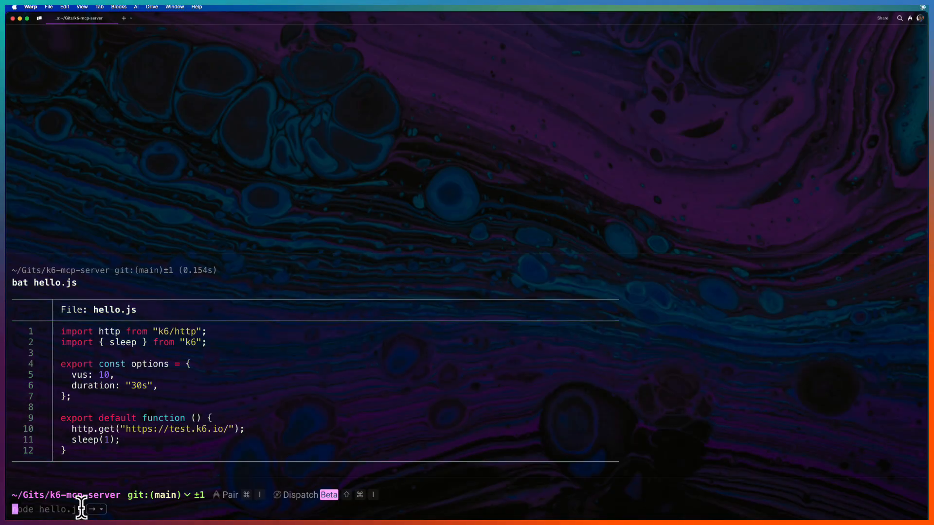
Run bat hello.js in Warp to print the 10-VU, 30-second test script.
{"action": "key", "text": "Return"}
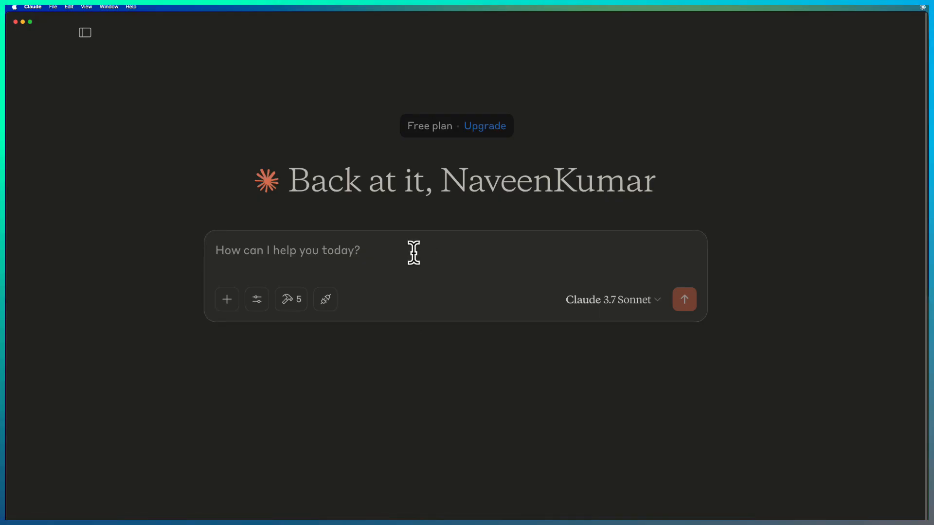
Send 'run k6 /Users/naveenkumar/Gits/k6-mcp-server/hello.js' to Claude.
{"action": "type", "text": "run"}
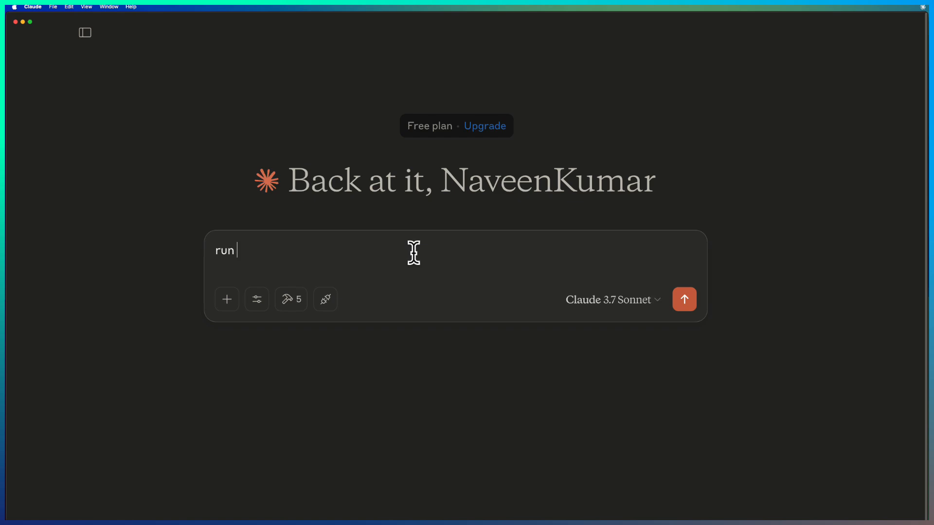
{"action": "type", "text": "k6 /Users/naveenkumar/Gits/k6-mcp-server"}
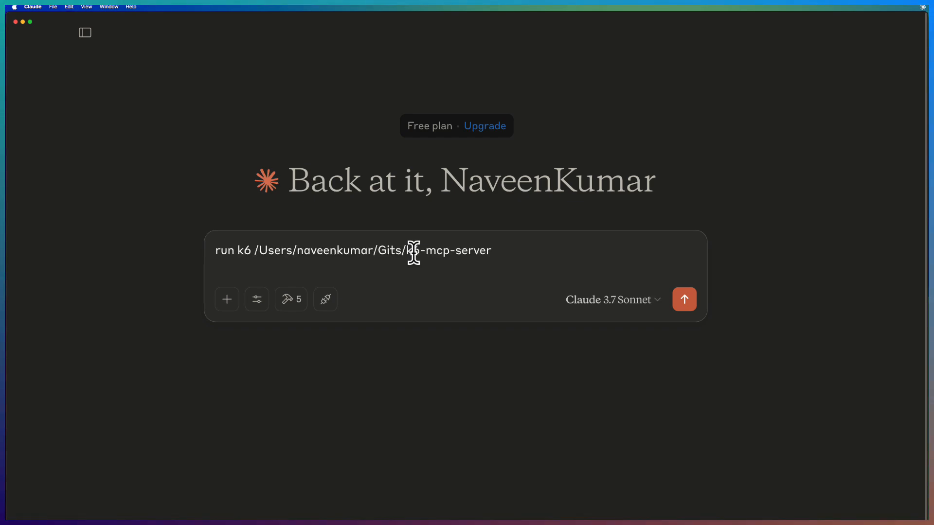
{"action": "type", "text": "/hello"}
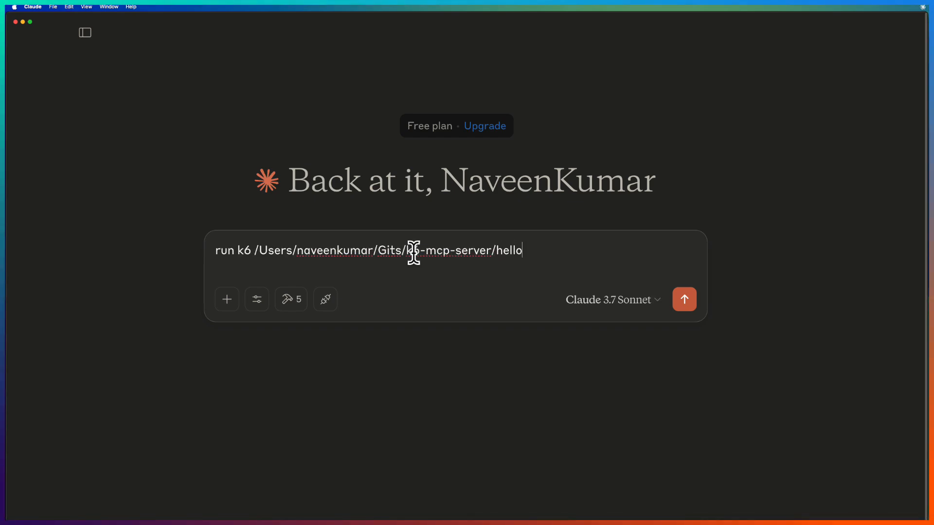
{"action": "type", "text": ".js"}
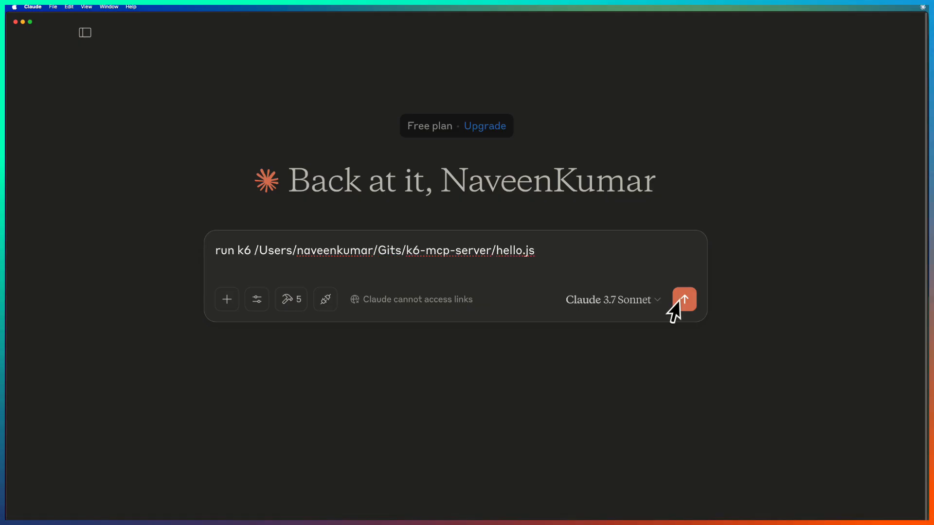
{"action": "left_click", "coordinate": [684, 299]}
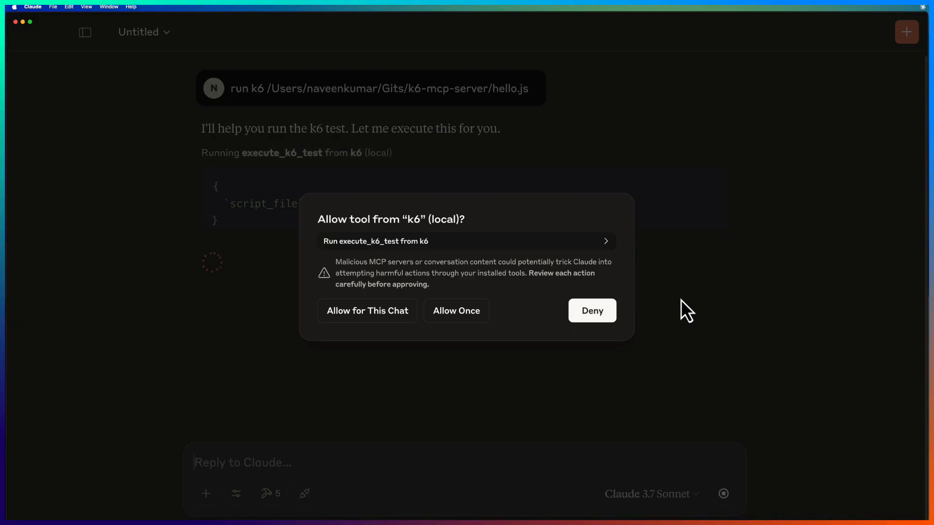
{"action": "mouse_move", "coordinate": [499, 299]}
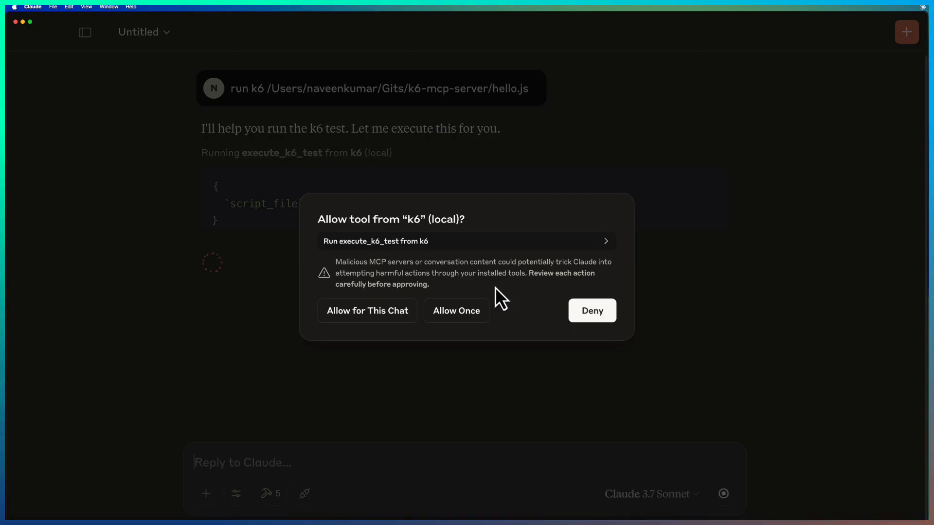
{"action": "mouse_move", "coordinate": [372, 337]}
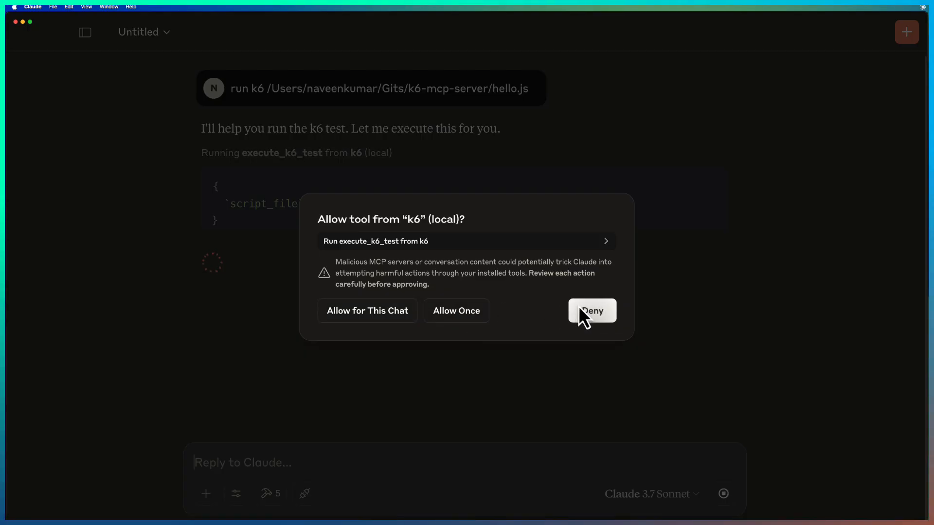
{"action": "mouse_move", "coordinate": [368, 310]}
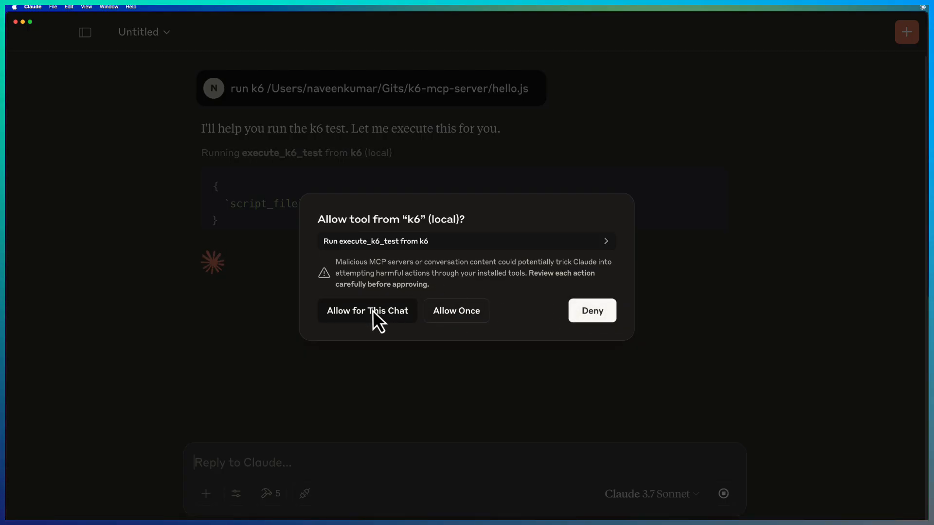
Allow the k6 test tool for this chat so the 10-VU, 30-second run completes.
{"action": "left_click", "coordinate": [366, 310]}
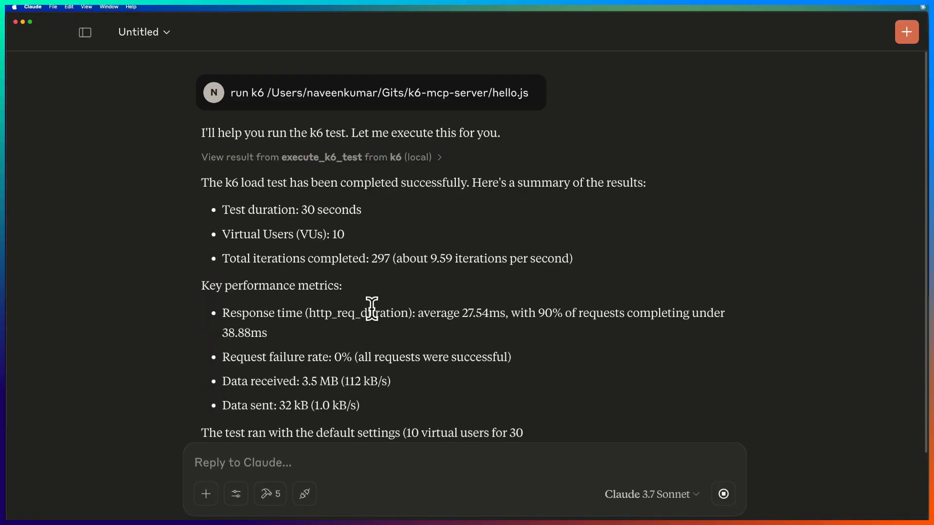
{"action": "scroll", "scroll_direction": "down", "scroll_amount": 3}
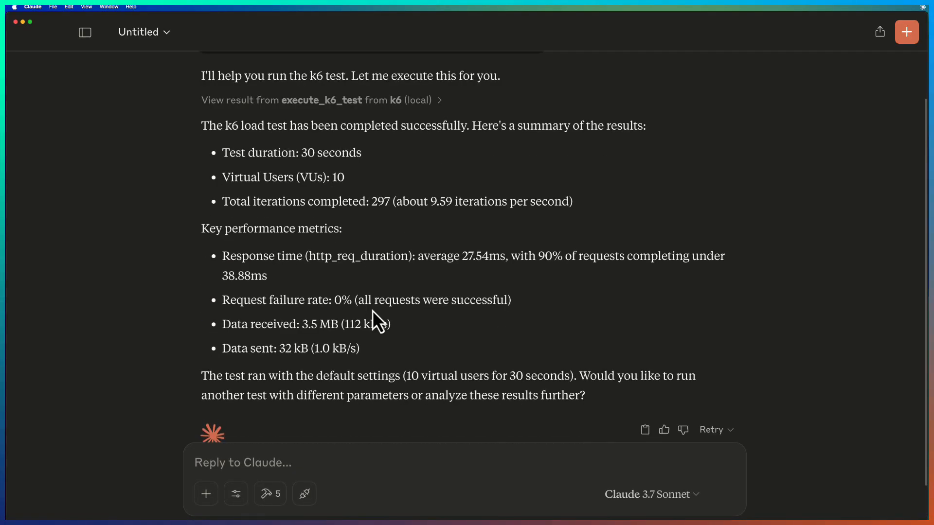
{"action": "scroll", "scroll_direction": "down", "scroll_amount": 3}
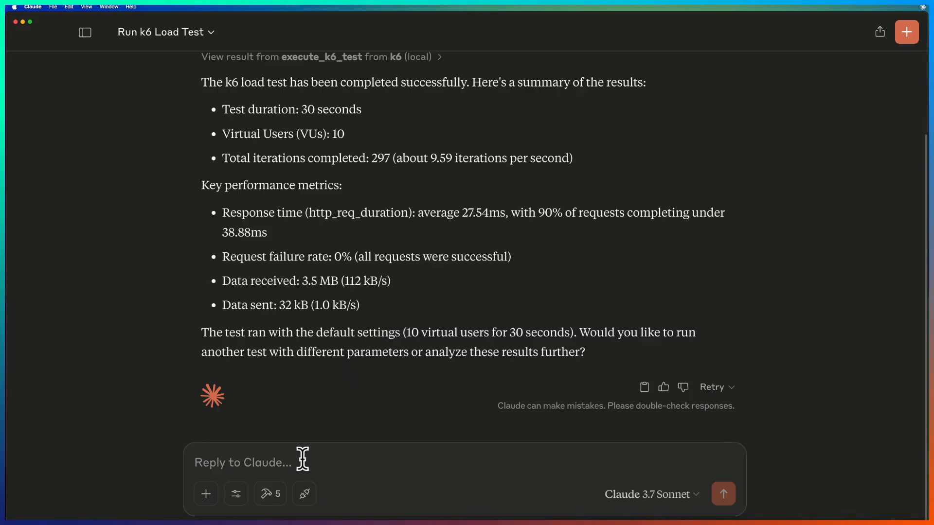
{"action": "scroll", "scroll_direction": "up", "scroll_amount": 3}
{"action": "type", "text": "run k6 /Users/naveenkumar/Gits/k6-mcp-server/hello.js"}
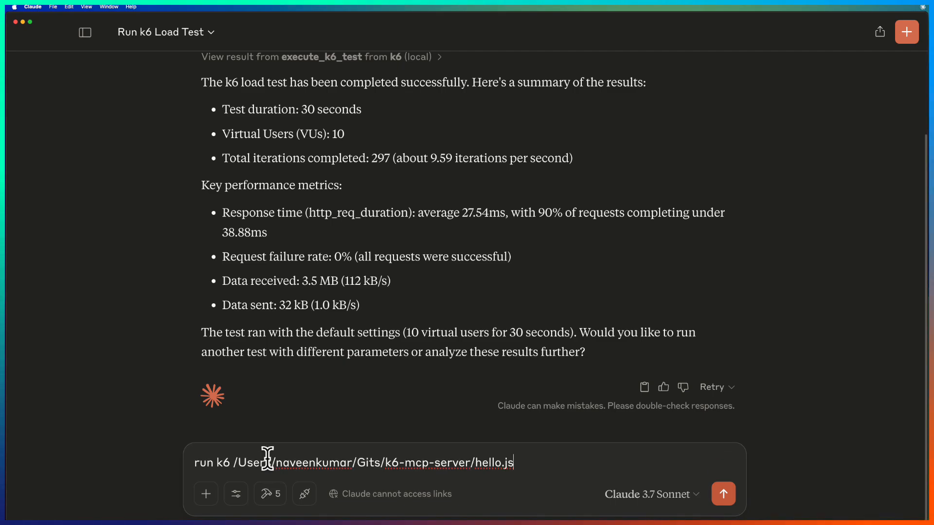
Send the hello.js request with 'run with 5 vus, and for 10 seconds.'.
{"action": "type", "text": "; ru"}
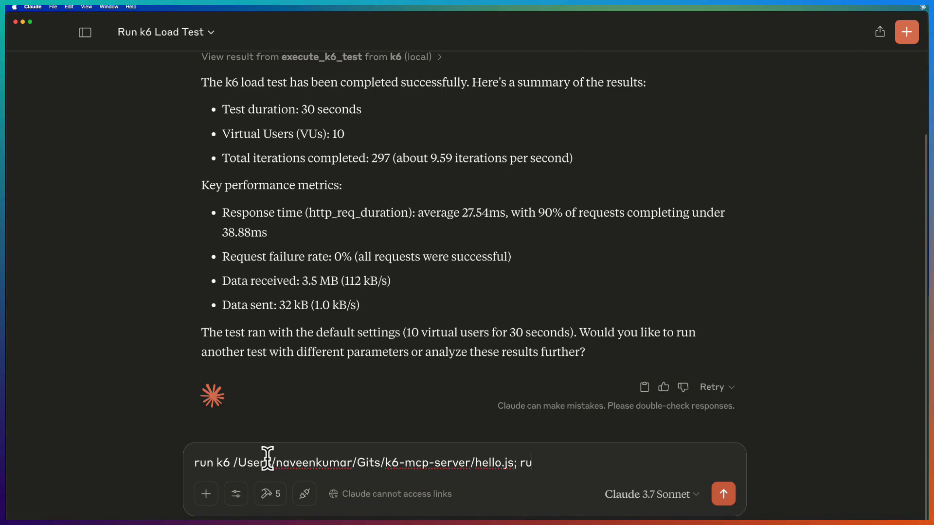
{"action": "type", "text": "n with 5"}
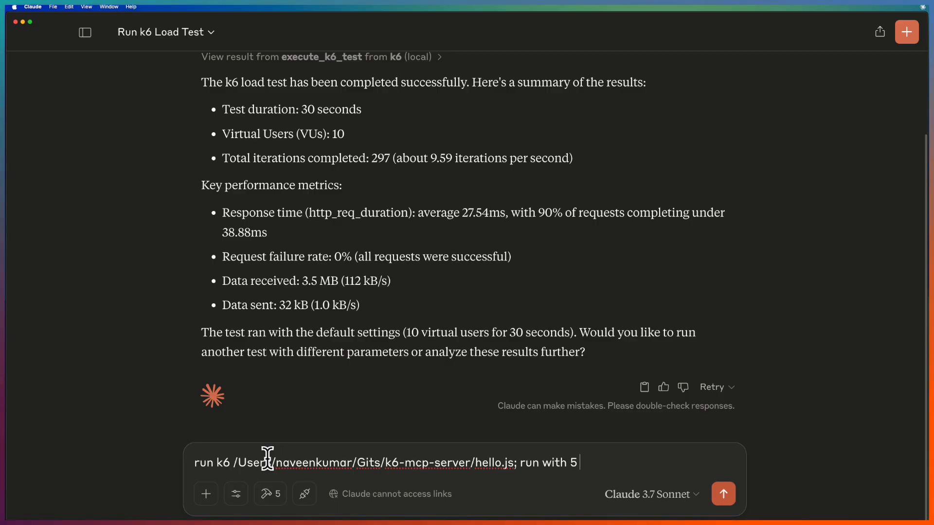
{"action": "type", "text": "vus, and"}
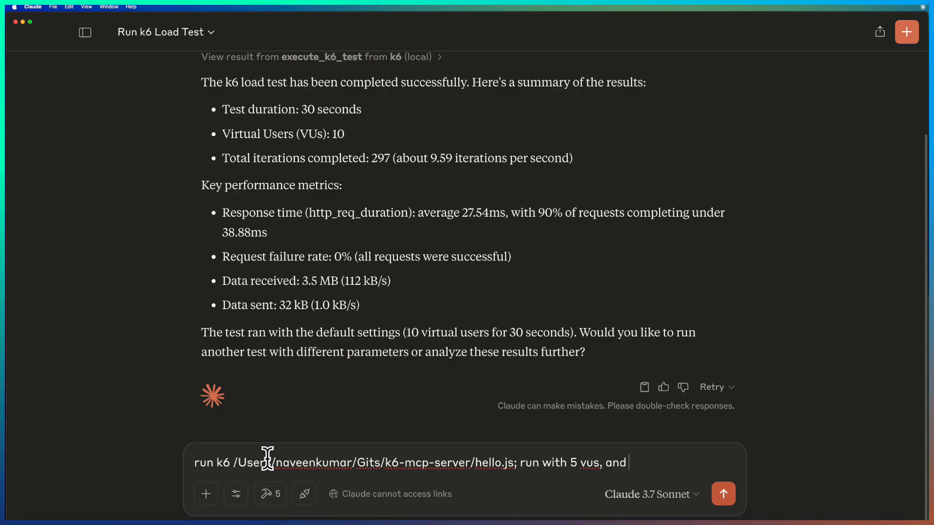
{"action": "type", "text": "for"}
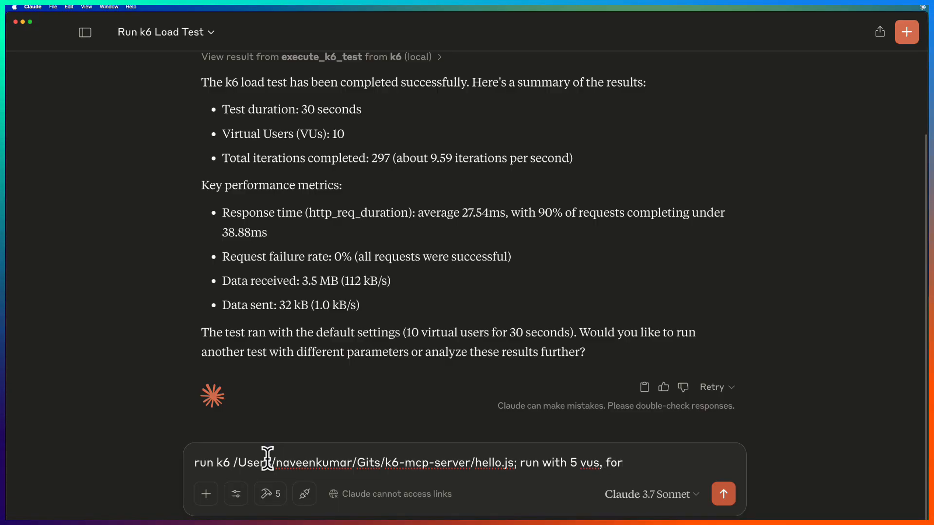
{"action": "type", "text": "10 seconds."}
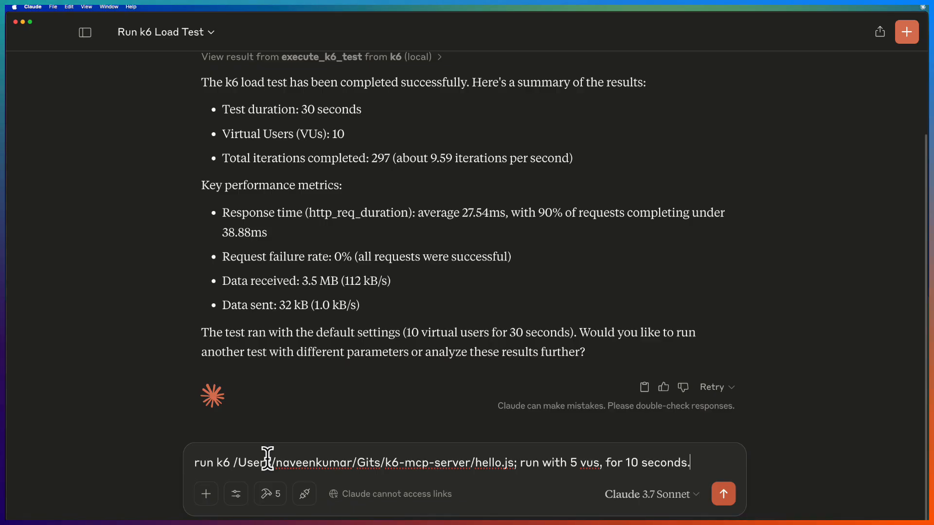
{"action": "left_click", "coordinate": [722, 493]}
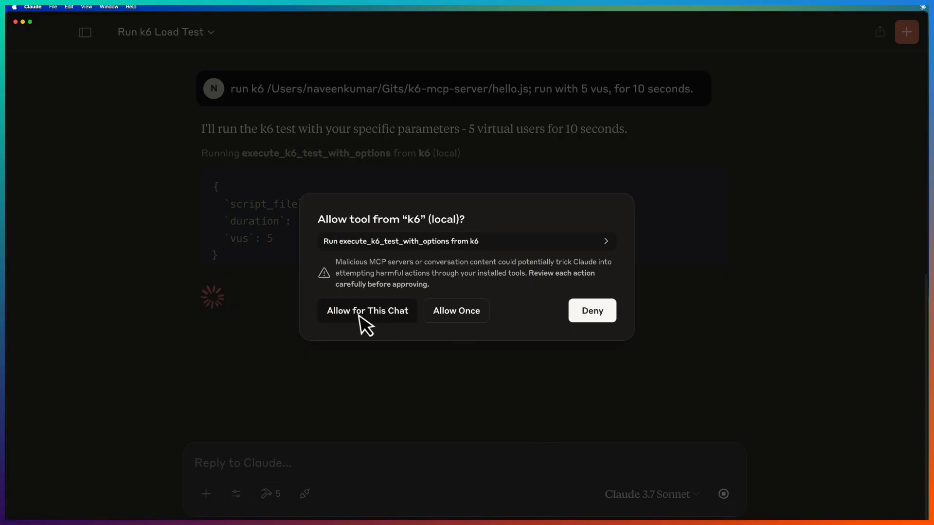
Allow execute_k6_test_with_options for this chat to run the 5-VU, 10-second test.
{"action": "left_click", "coordinate": [367, 310]}
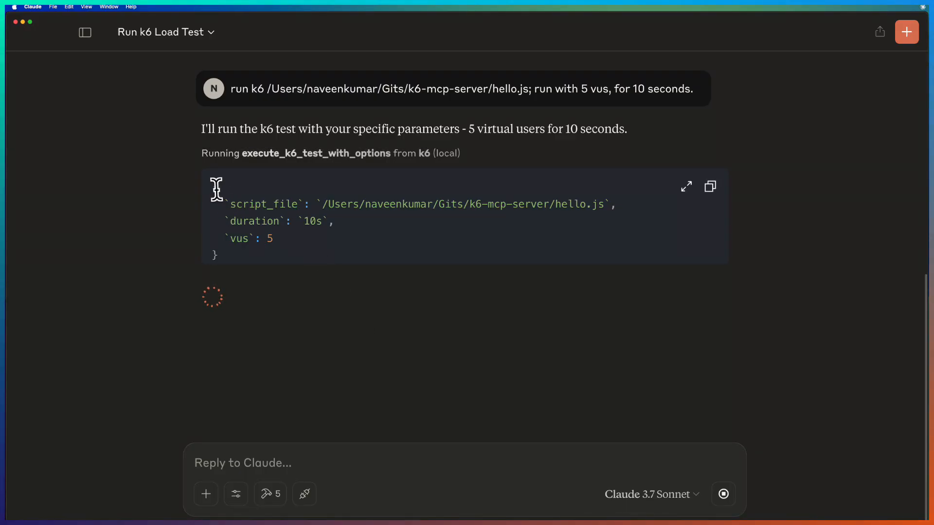
{"action": "mouse_move", "coordinate": [403, 252]}
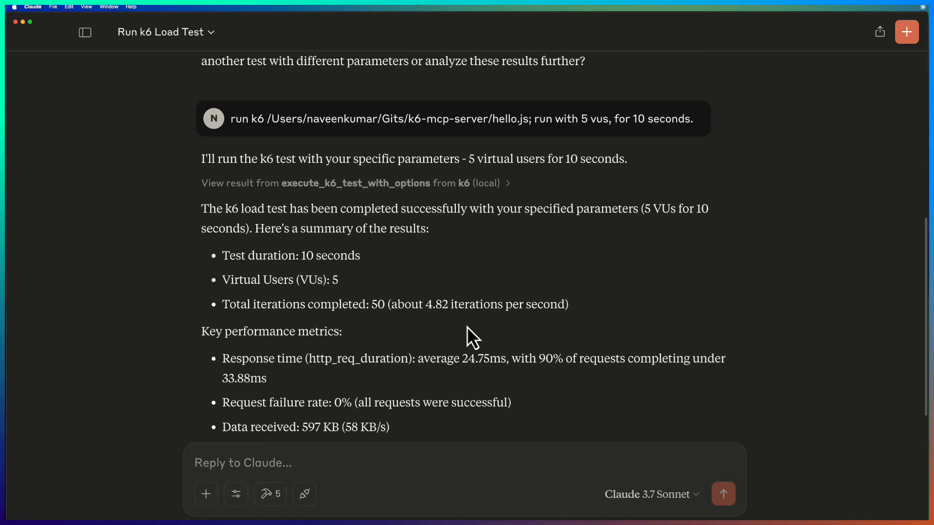
Read the 5-VU summary: 50 iterations, 0% failures, faster than the 10-VU run.
{"action": "scroll", "scroll_direction": "down", "scroll_amount": 3}
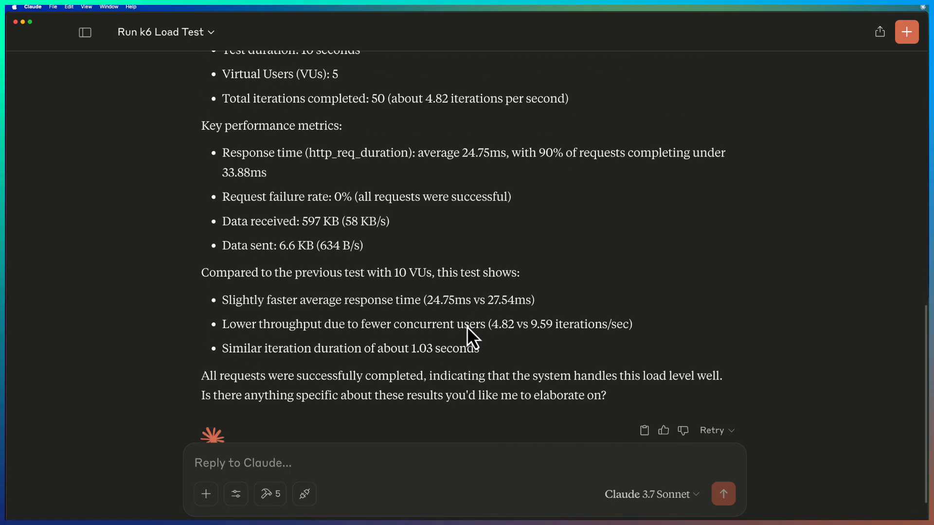
{"action": "scroll", "scroll_direction": "down", "scroll_amount": 3}
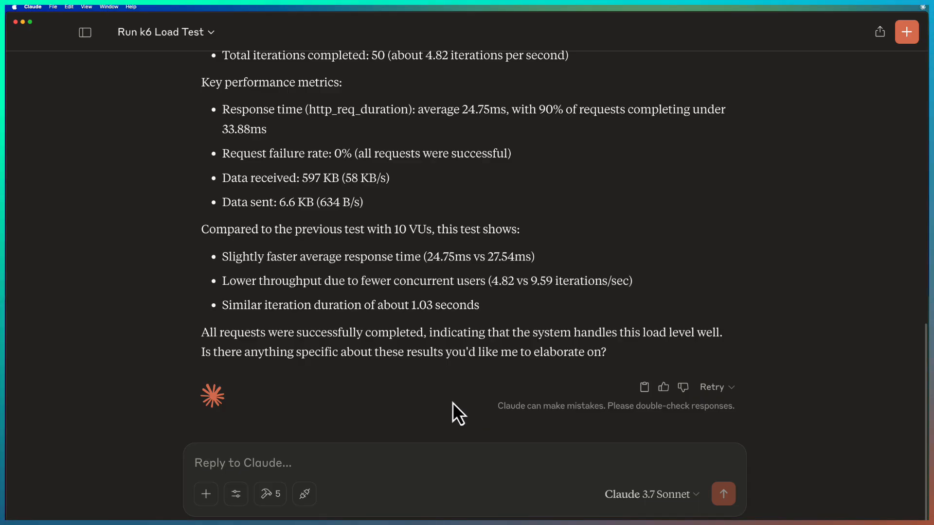
{"action": "mouse_move", "coordinate": [269, 494]}
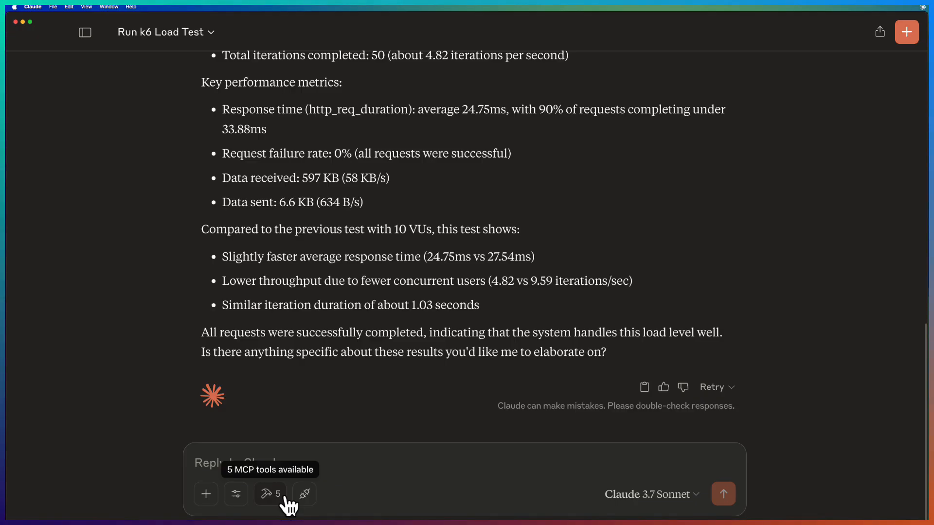
Open the tools (5) list and scroll through the jmeter, k6 and locust MCP tools.
{"action": "left_click", "coordinate": [269, 494]}
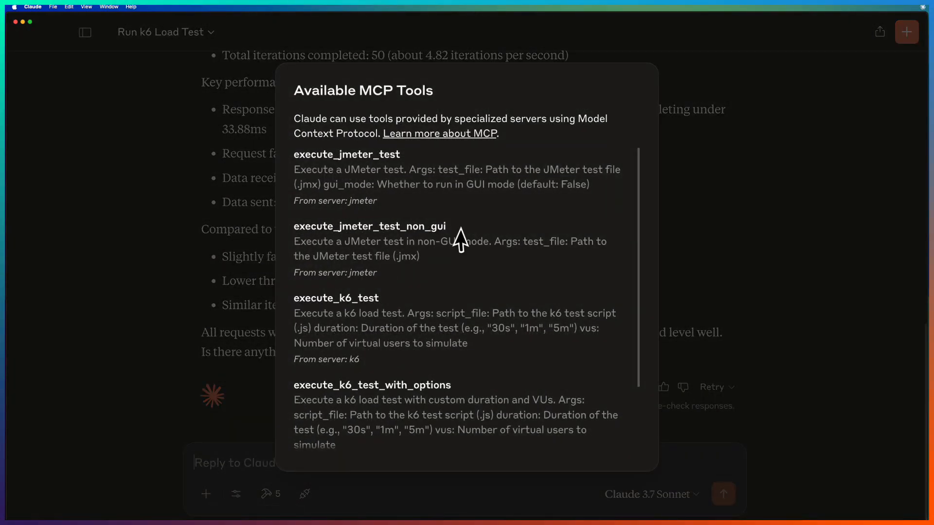
{"action": "mouse_move", "coordinate": [464, 244]}
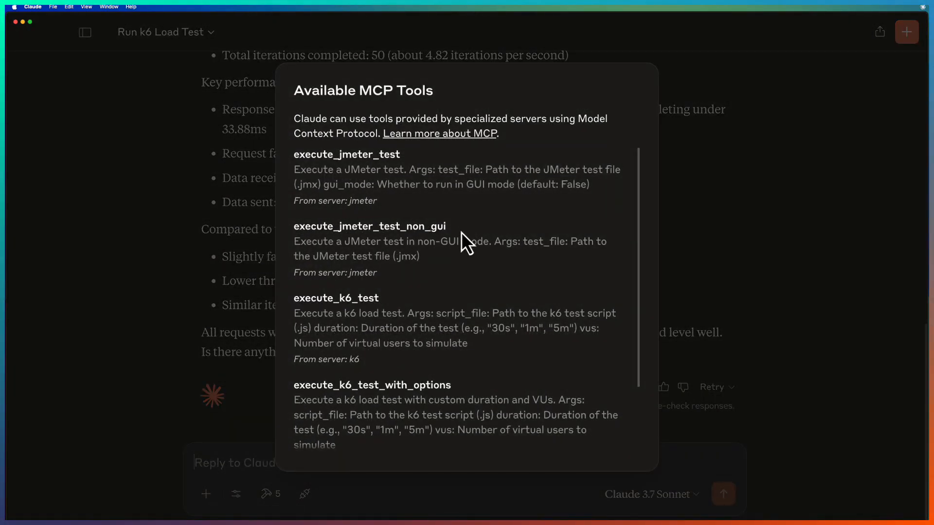
{"action": "mouse_move", "coordinate": [372, 167]}
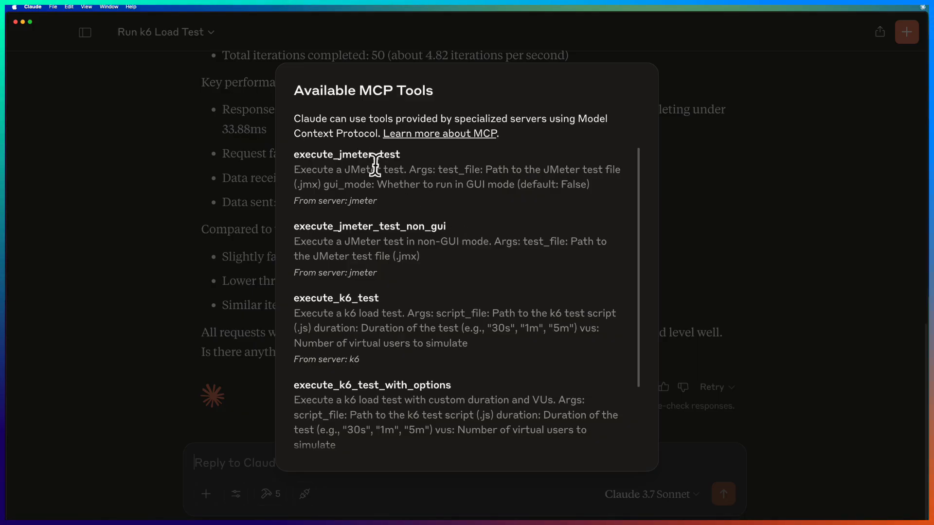
{"action": "mouse_move", "coordinate": [408, 315]}
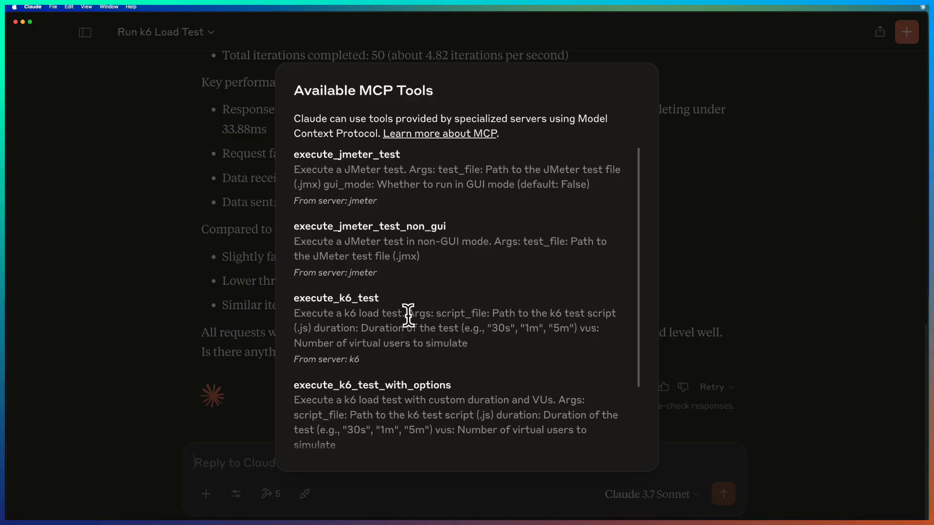
{"action": "scroll", "scroll_direction": "down", "scroll_amount": 3}
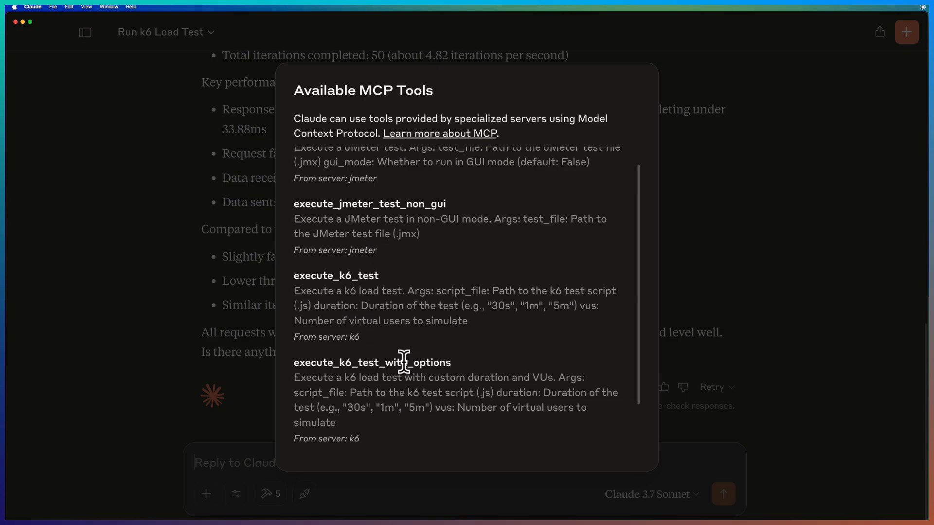
{"action": "scroll", "scroll_direction": "down", "scroll_amount": 3}
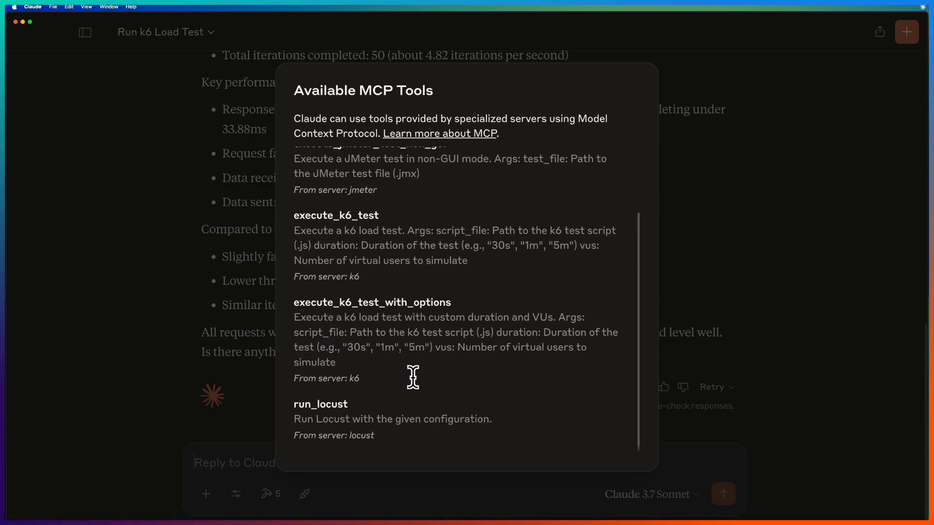
{"action": "scroll", "scroll_direction": "up", "scroll_amount": 3}
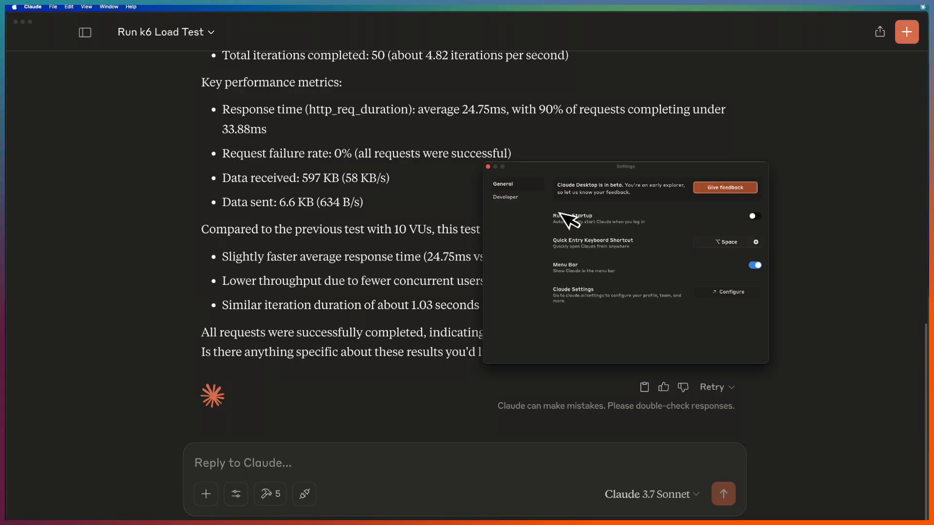
View the k6 server's failed status and JSON parsing error in Developer settings, then relaunch Claude.
{"action": "left_click", "coordinate": [506, 196]}
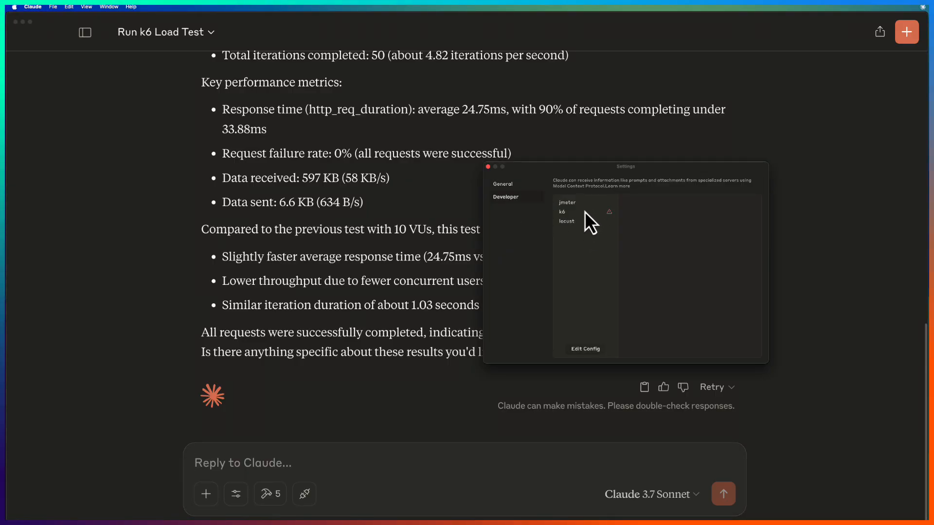
{"action": "left_click", "coordinate": [561, 211]}
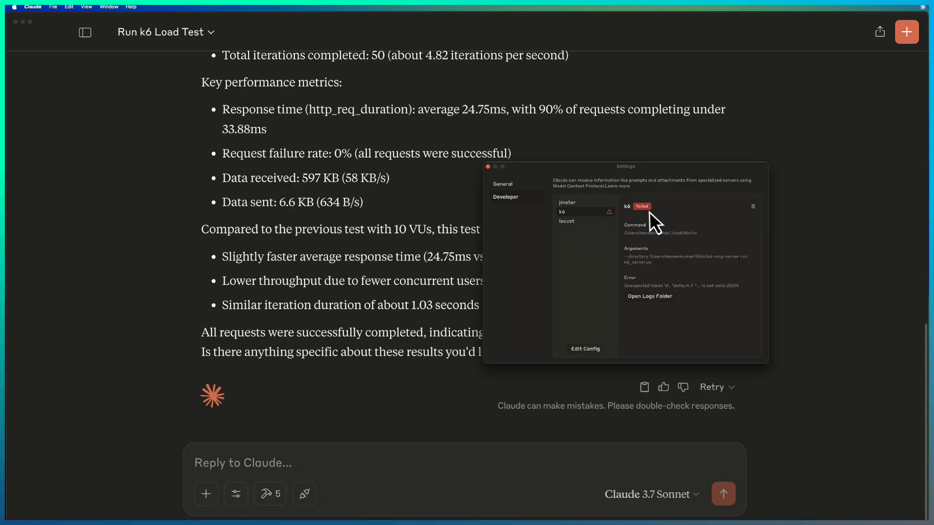
{"action": "mouse_move", "coordinate": [649, 217]}
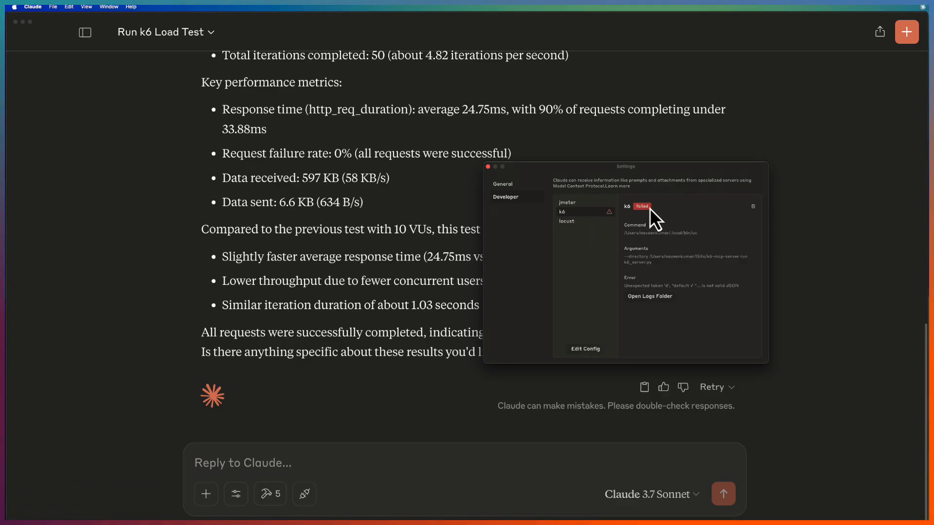
{"action": "mouse_move", "coordinate": [653, 262]}
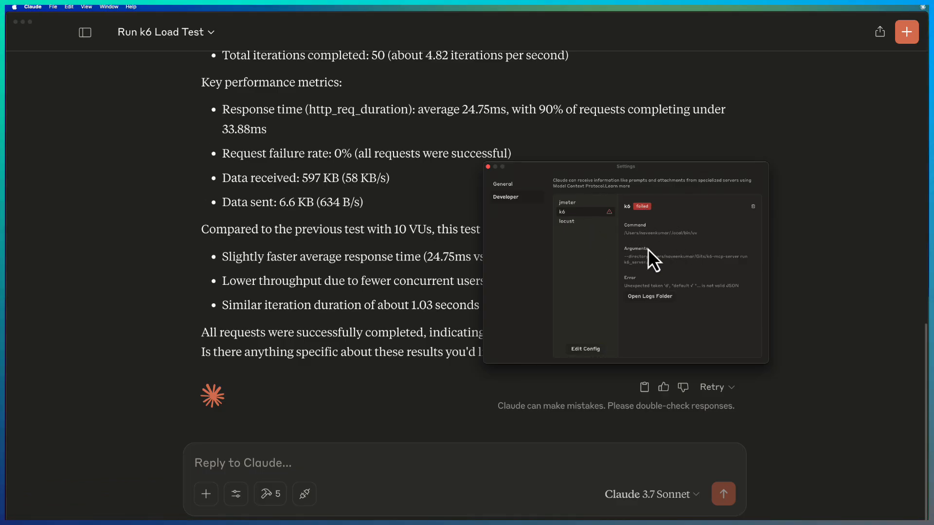
{"action": "mouse_move", "coordinate": [655, 273]}
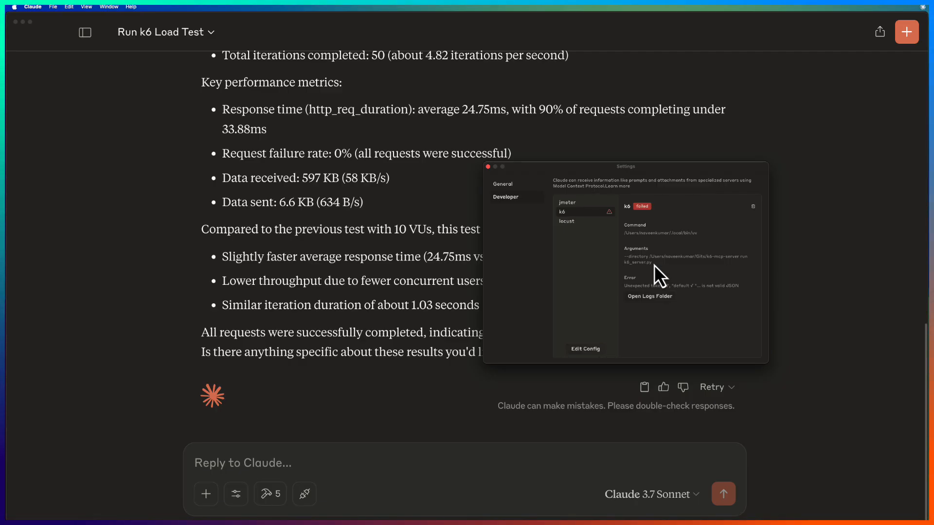
{"action": "mouse_move", "coordinate": [490, 177]}
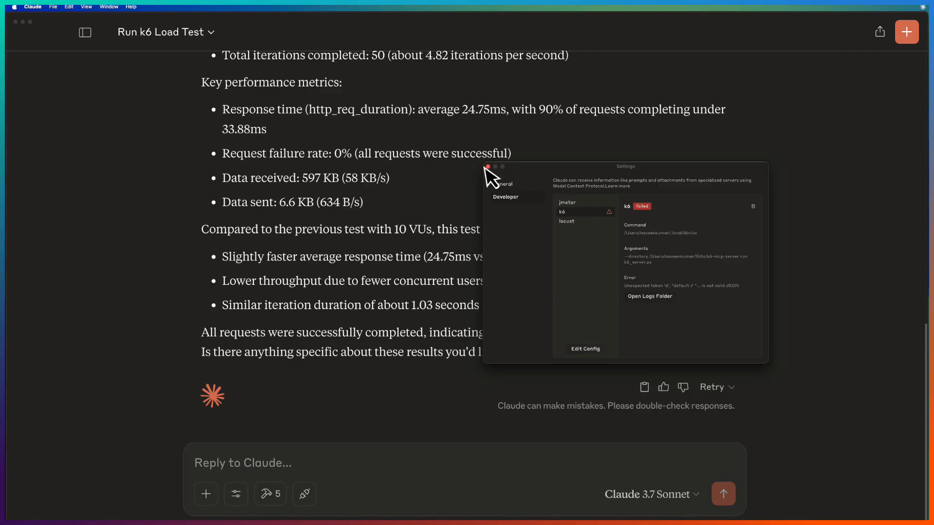
{"action": "left_click", "coordinate": [487, 167]}
{"action": "type", "text": "c"}
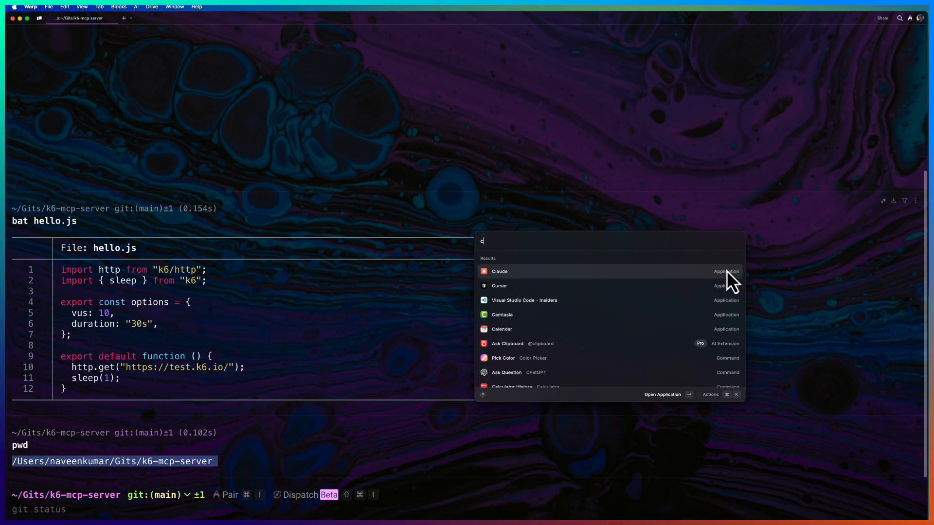
{"action": "left_click", "coordinate": [499, 271]}
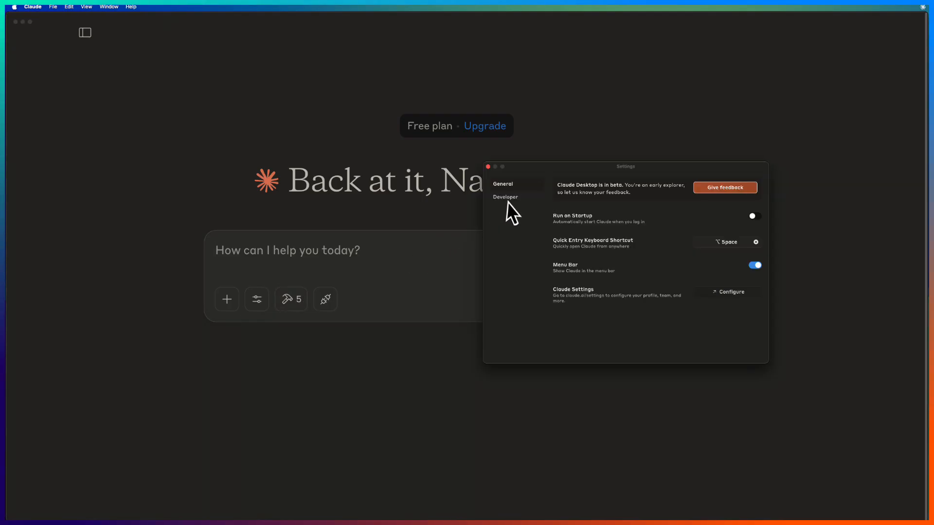
Confirm in Developer settings that the k6 MCP server is running without the error.
{"action": "left_click", "coordinate": [505, 197]}
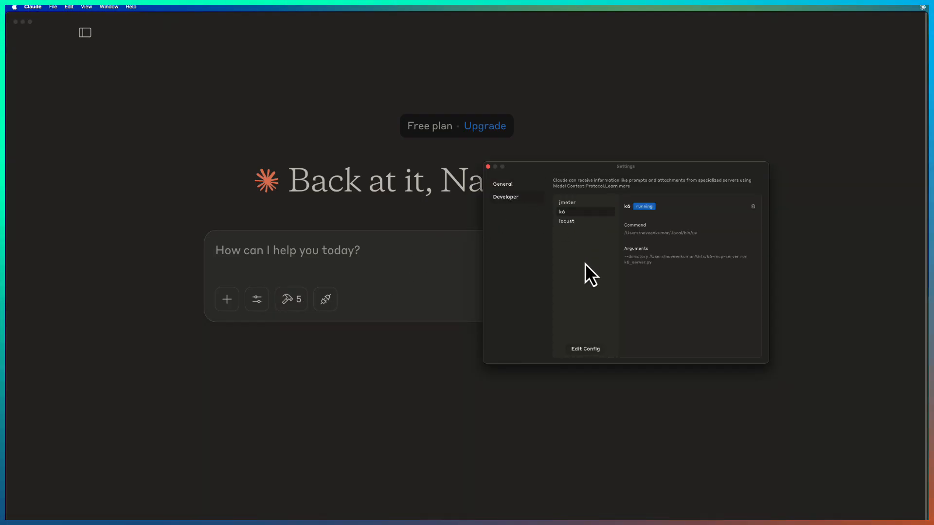